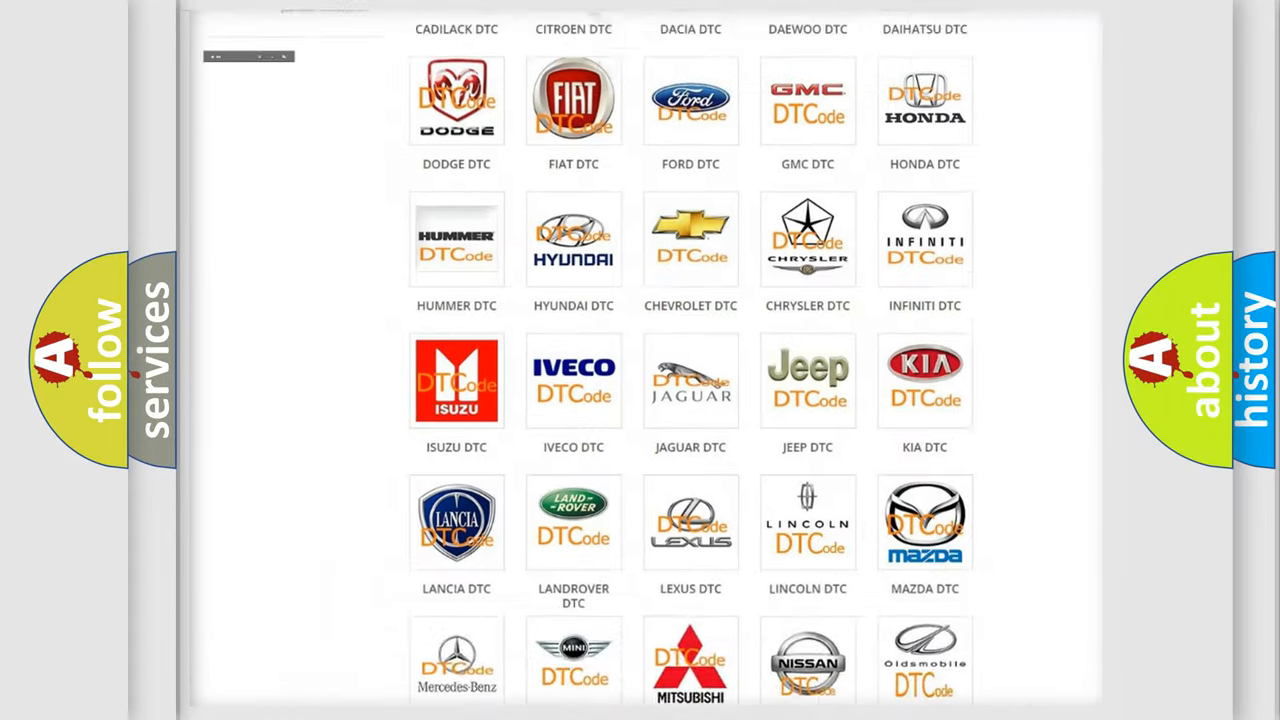
pyautogui.scroll(3)
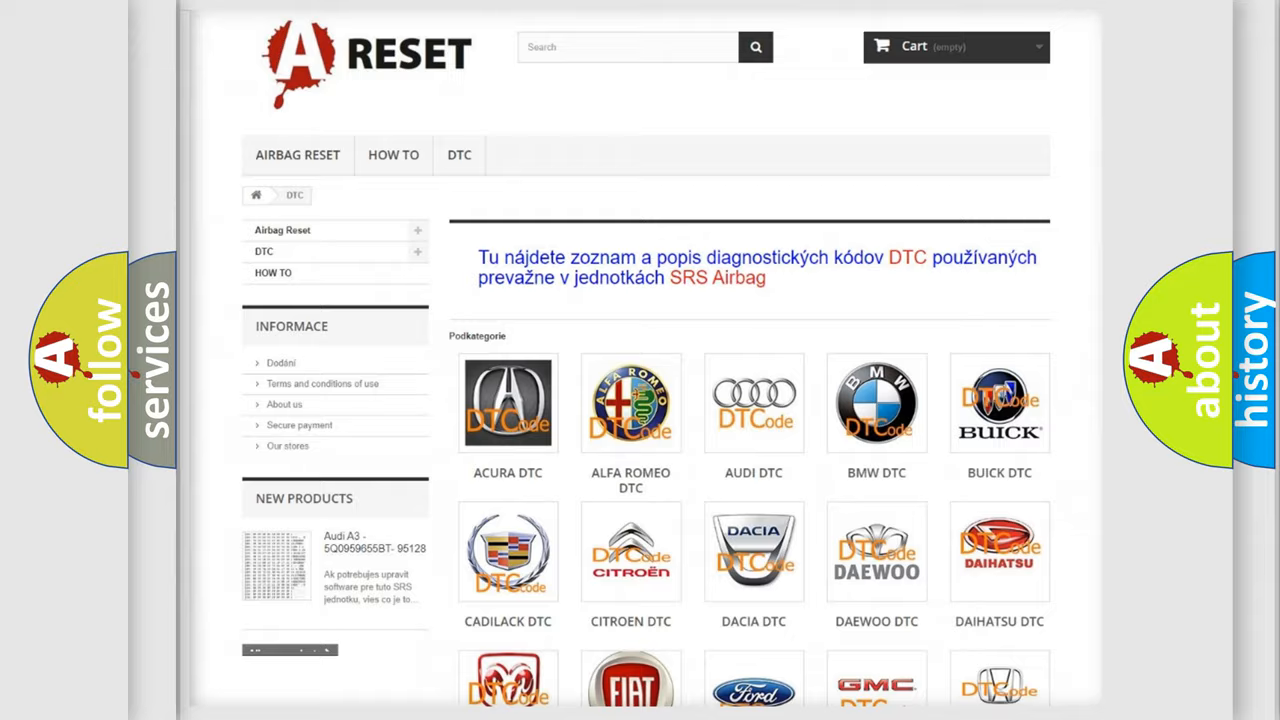
pyautogui.scroll(-3)
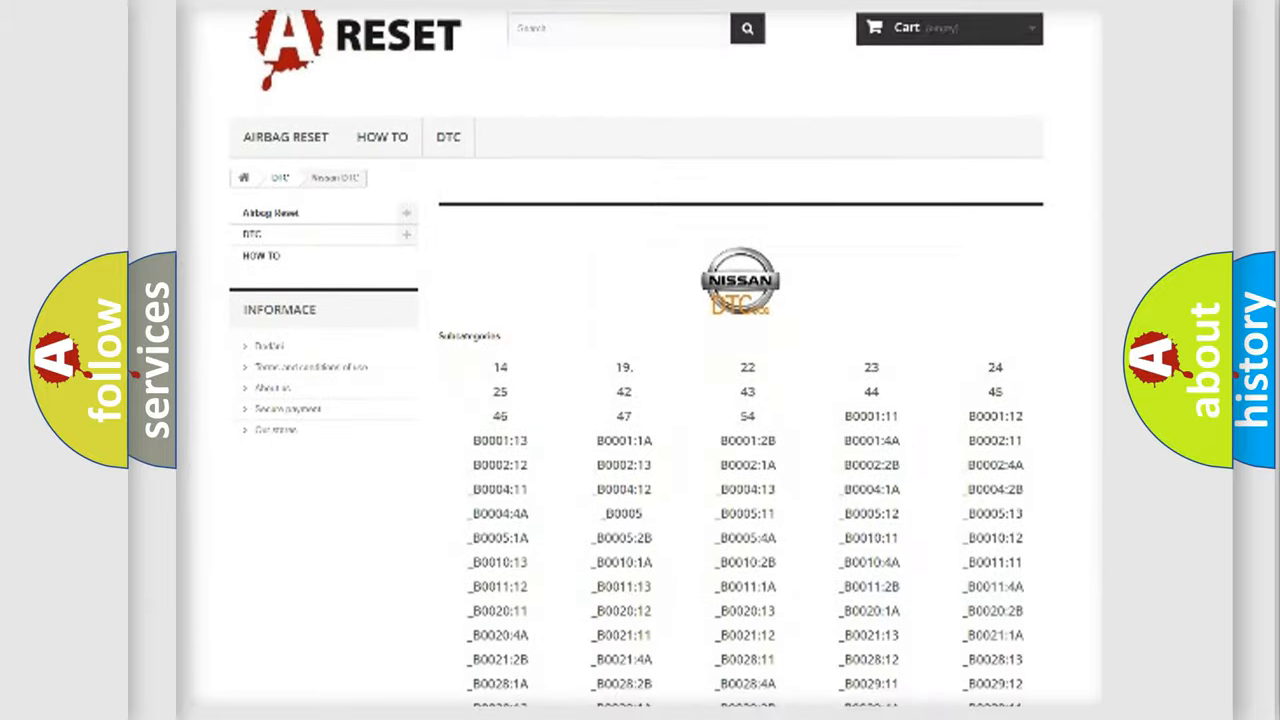
pyautogui.scroll(-3)
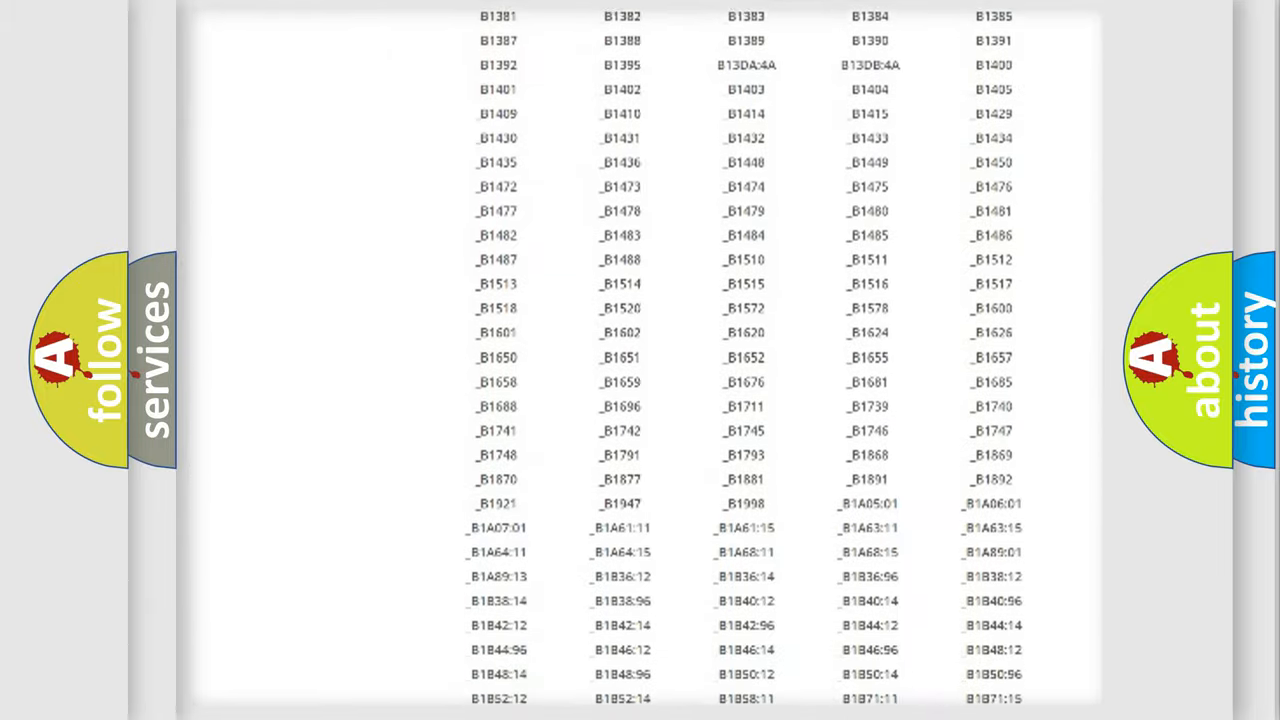
pyautogui.scroll(3)
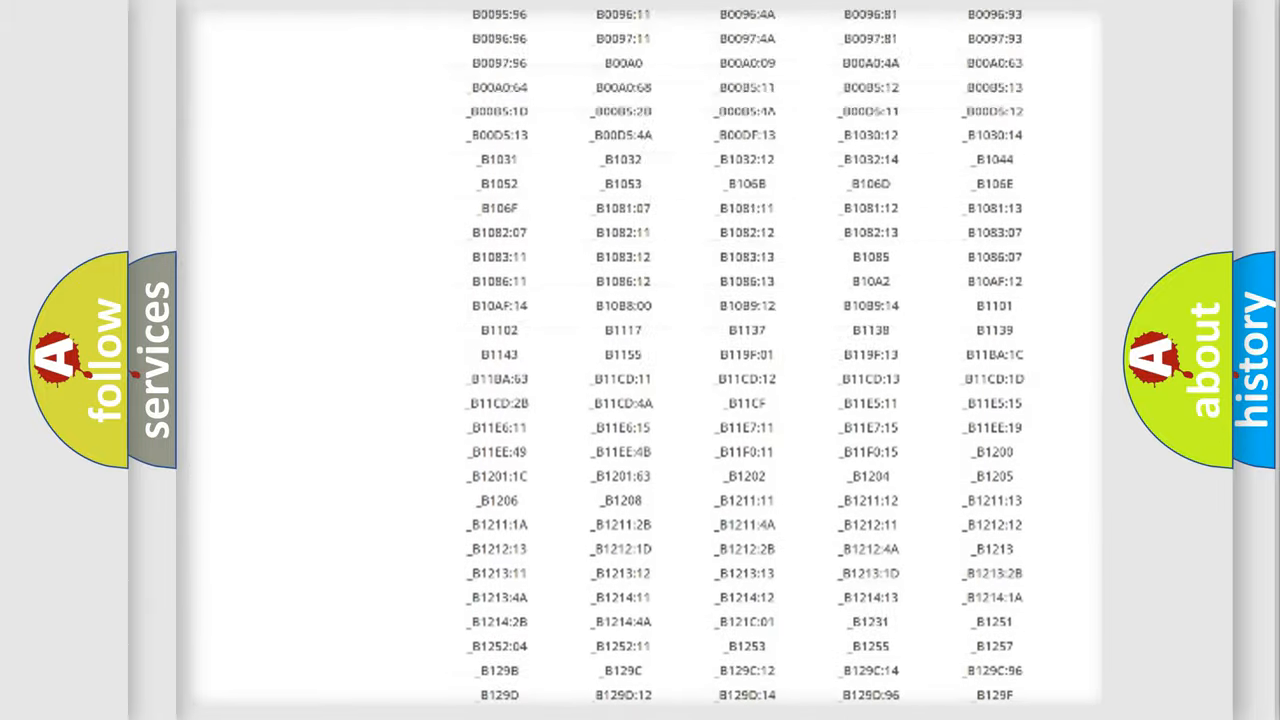
pyautogui.scroll(3)
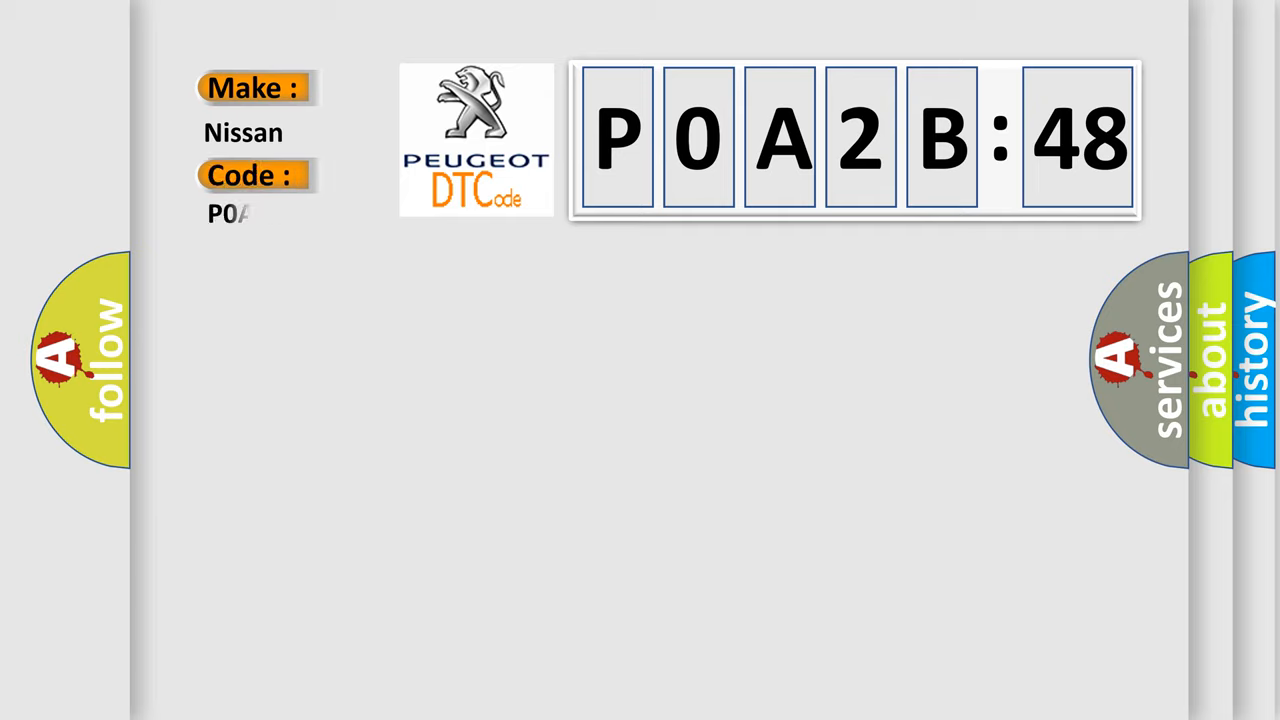
pyautogui.write('P0A2B248')
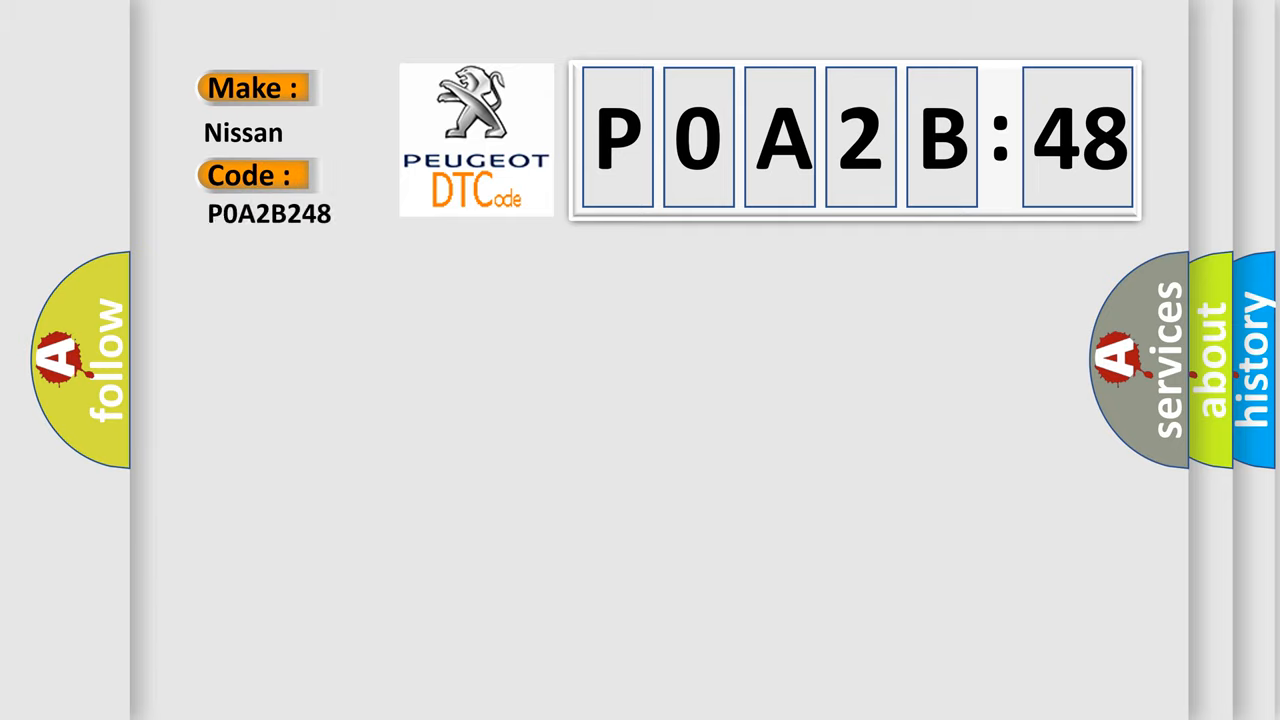